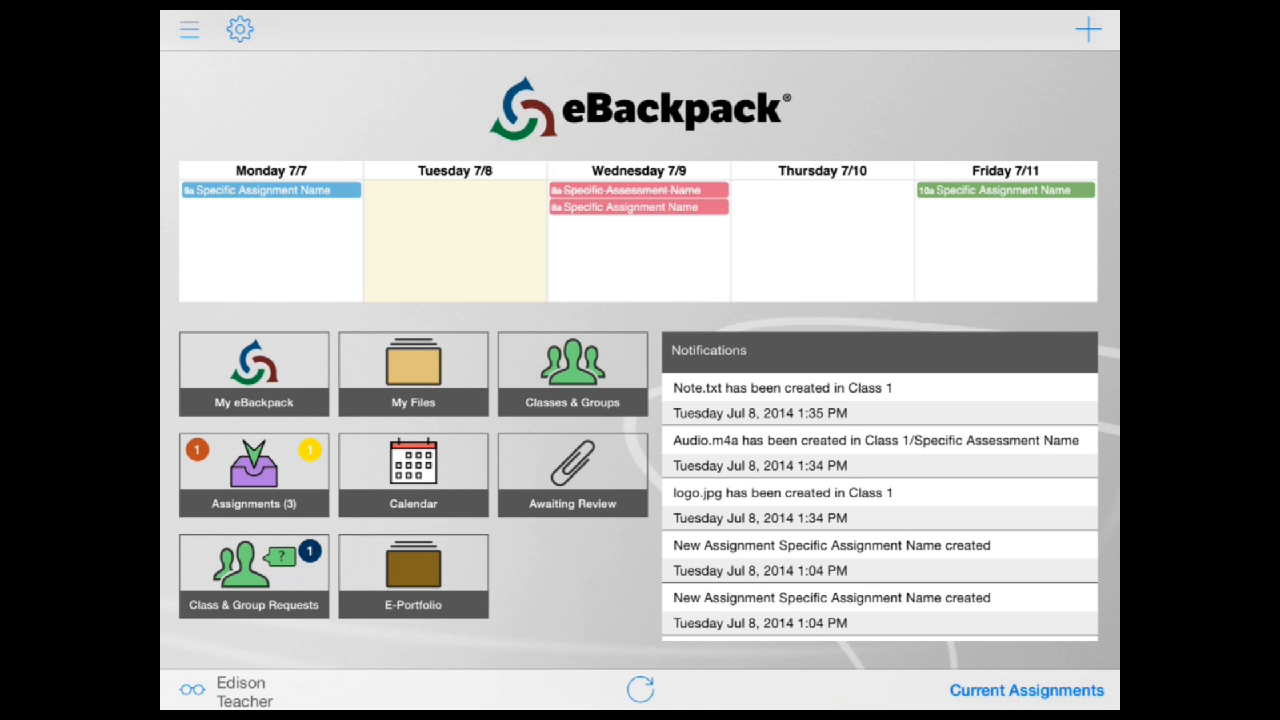
- From My Files, add a new note titled Practice.txt reading 'Annotations practice.' and save it
click(412, 374)
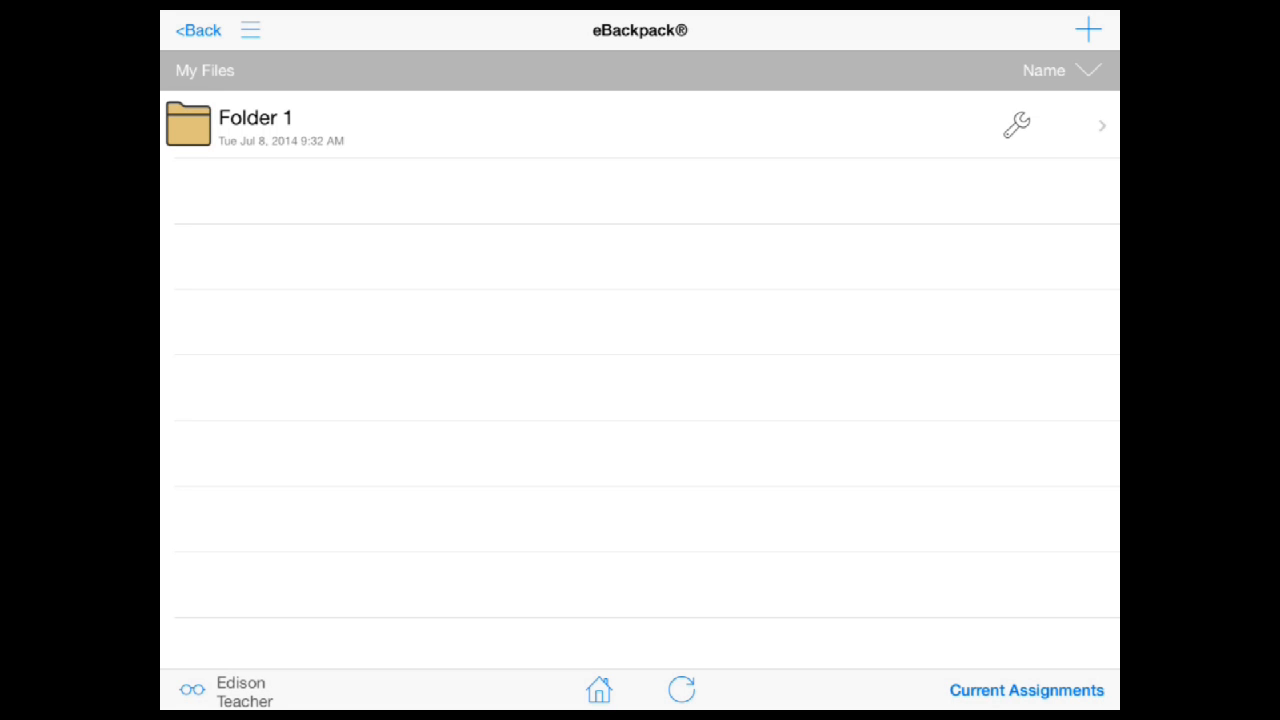
click(1088, 26)
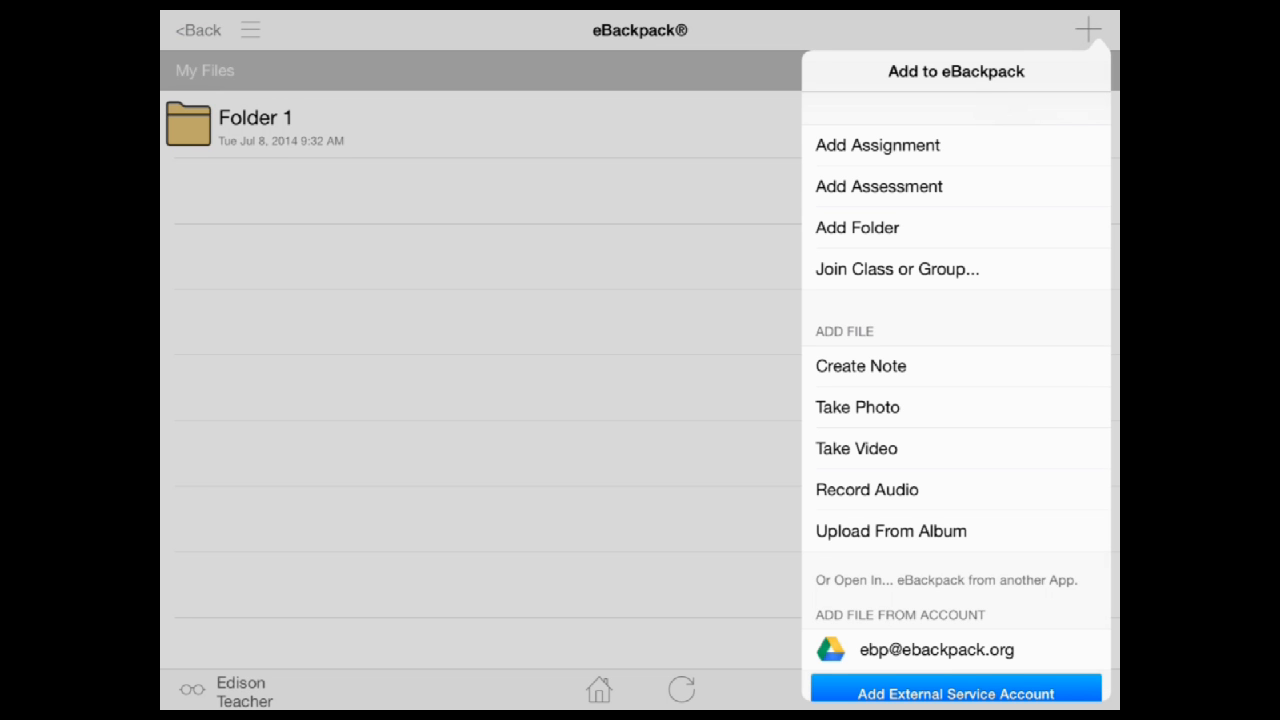
click(860, 366)
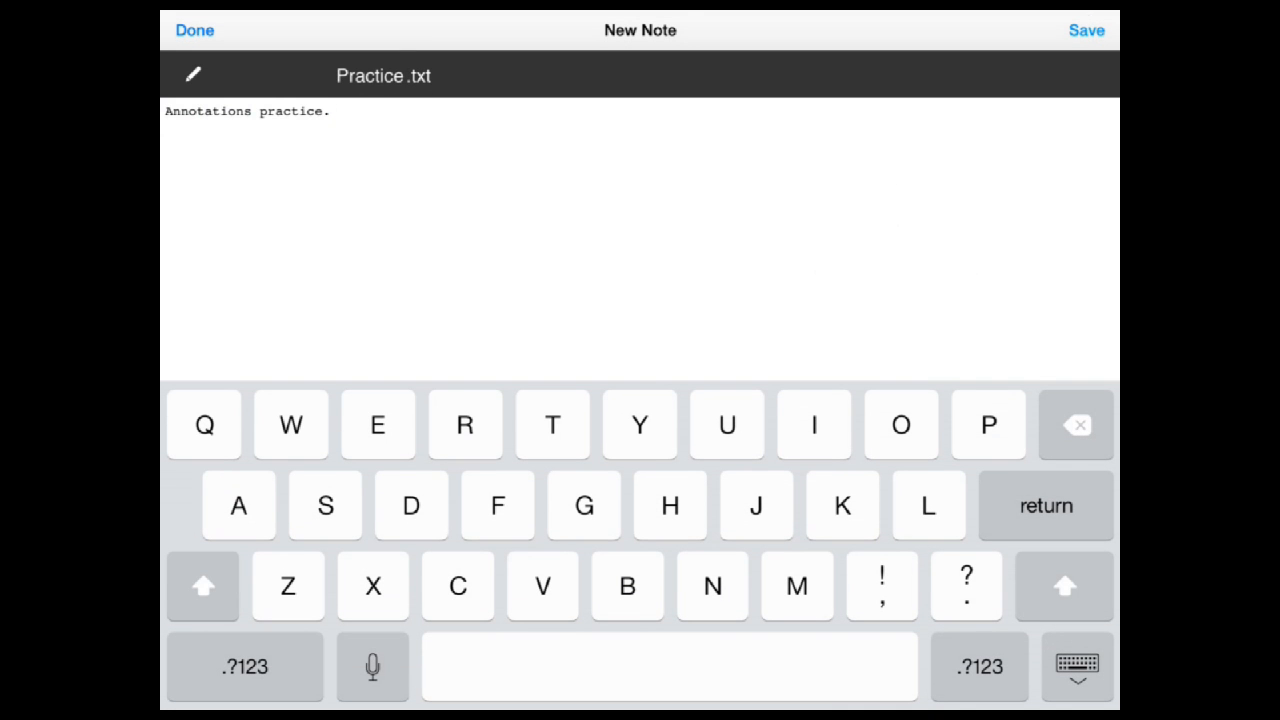
click(1072, 670)
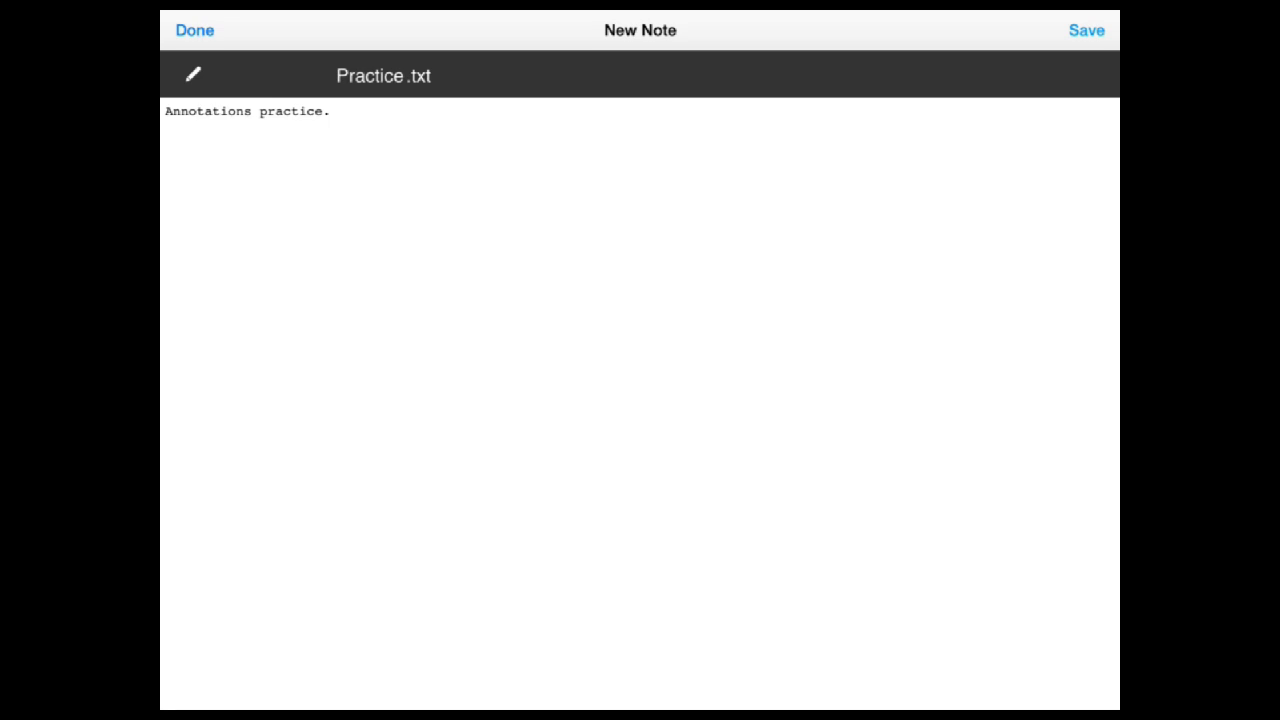
click(1084, 28)
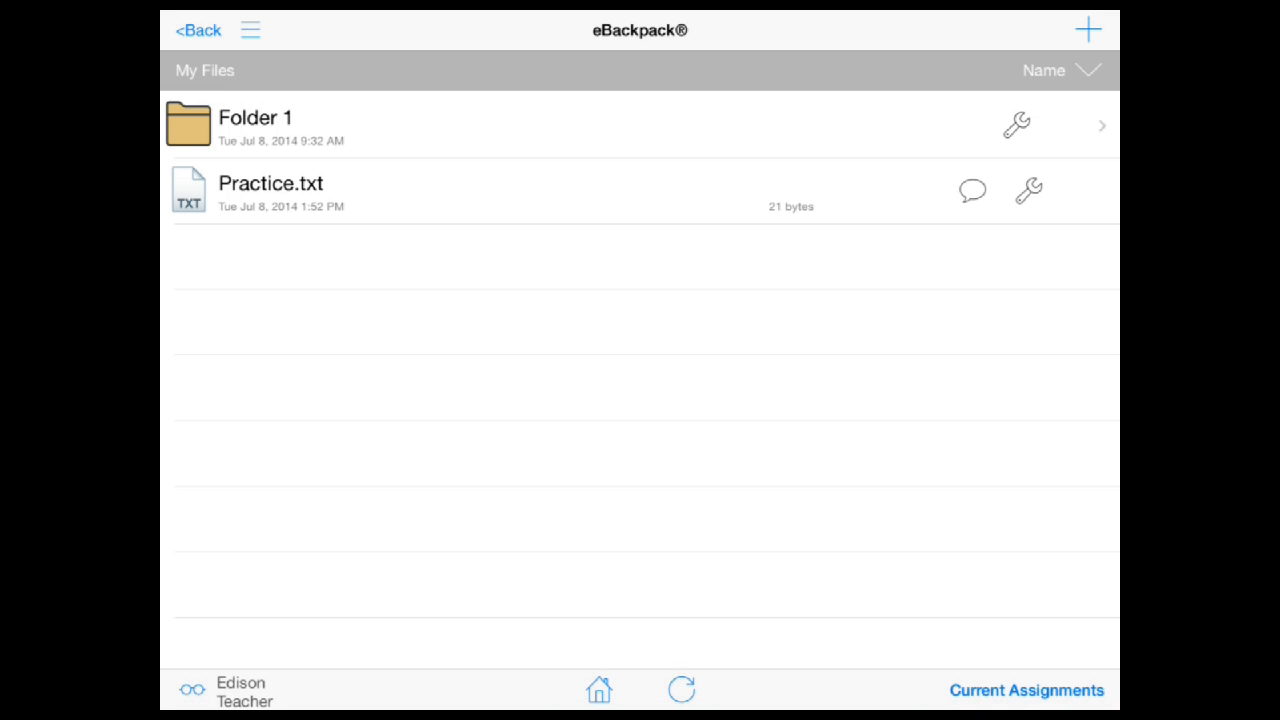
- Open Practice.txt from My Files in the annotation editor
click(272, 192)
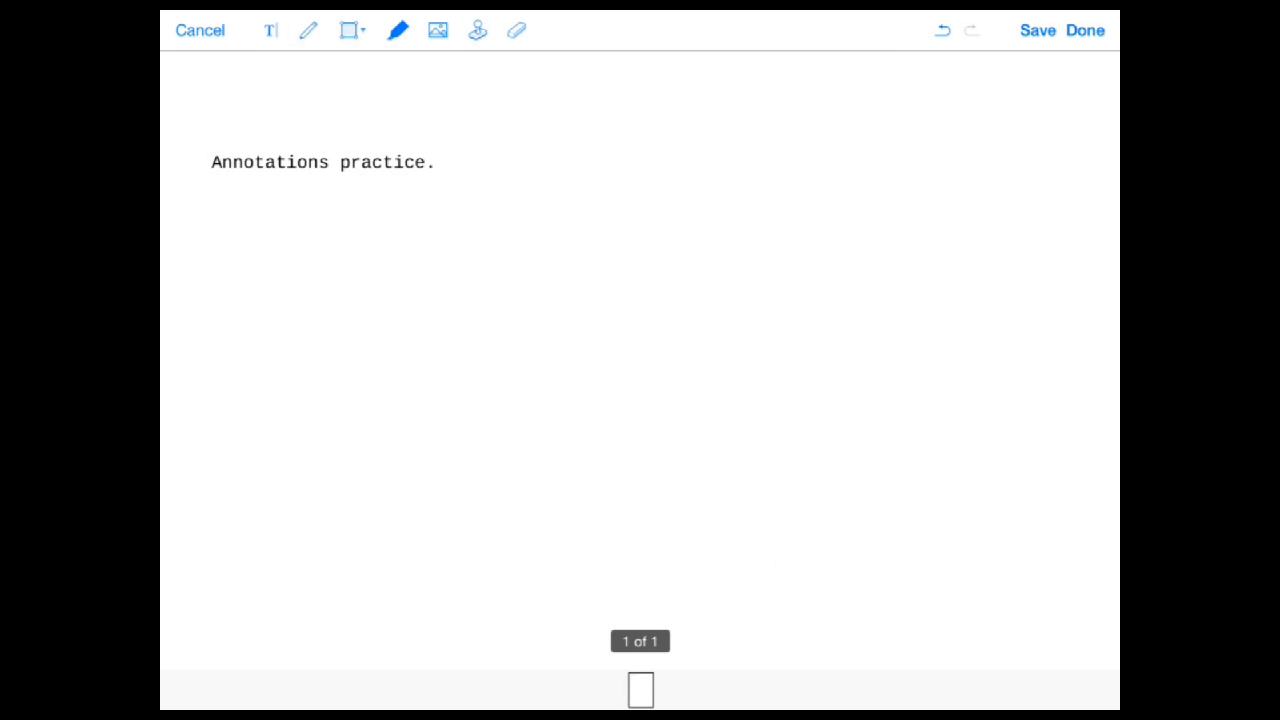
- Place a blue text box reading 'Sample text' right of the note line and finish editing it
click(268, 30)
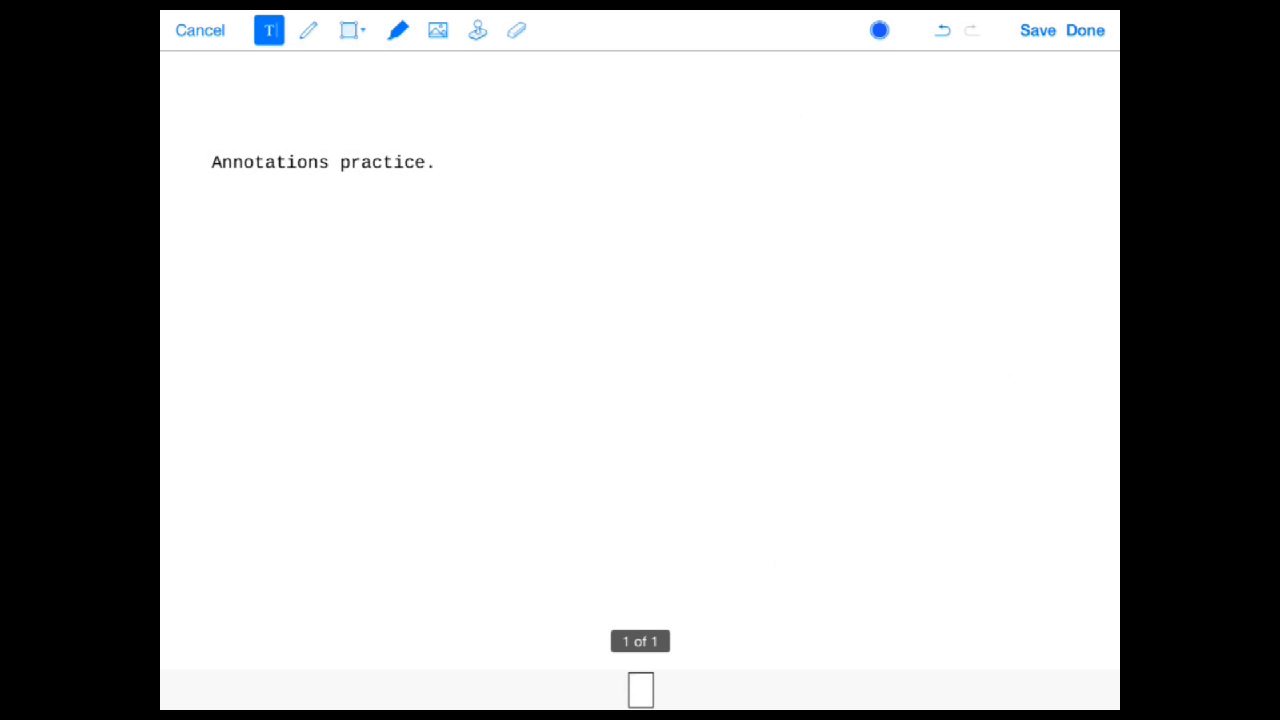
click(564, 216)
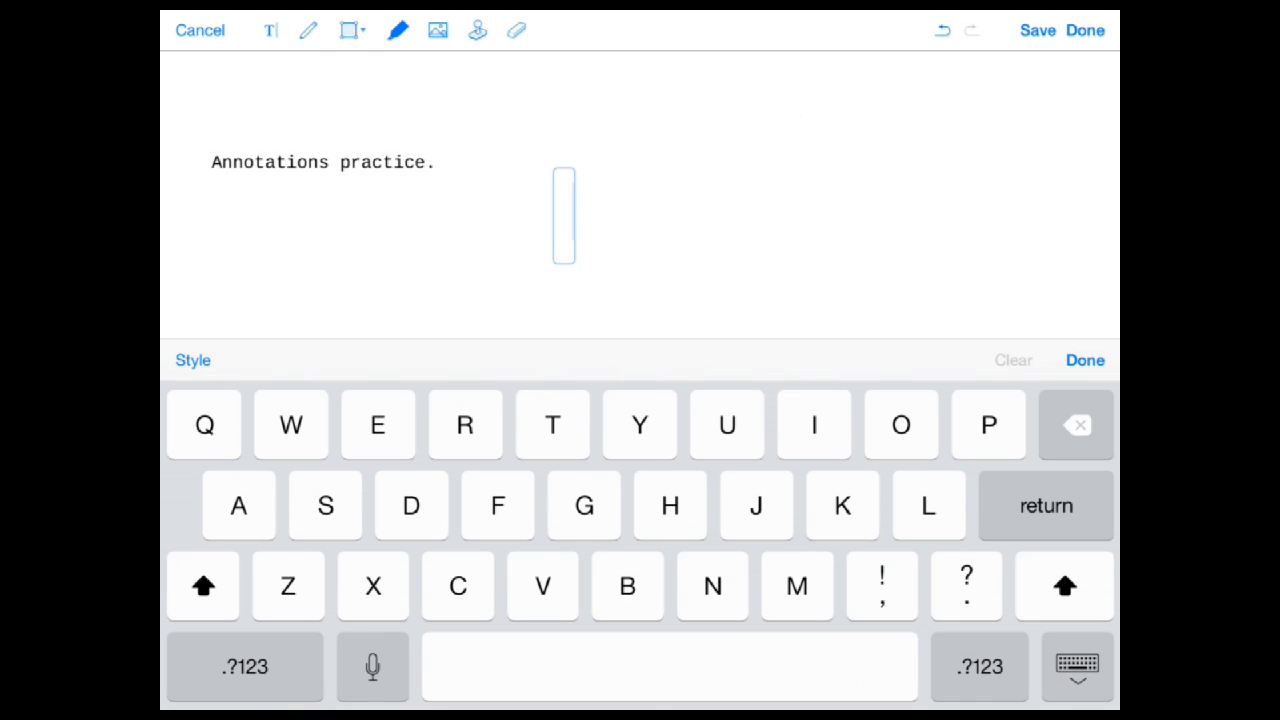
click(324, 506)
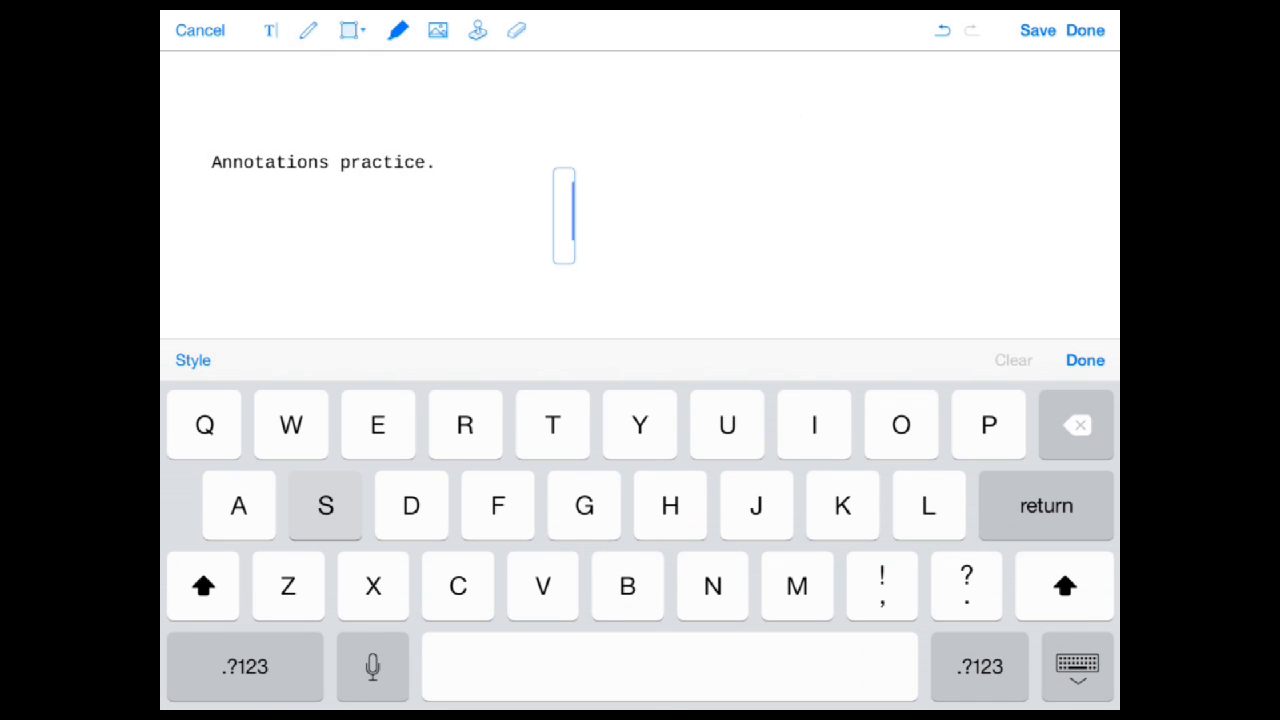
text(Sample text)
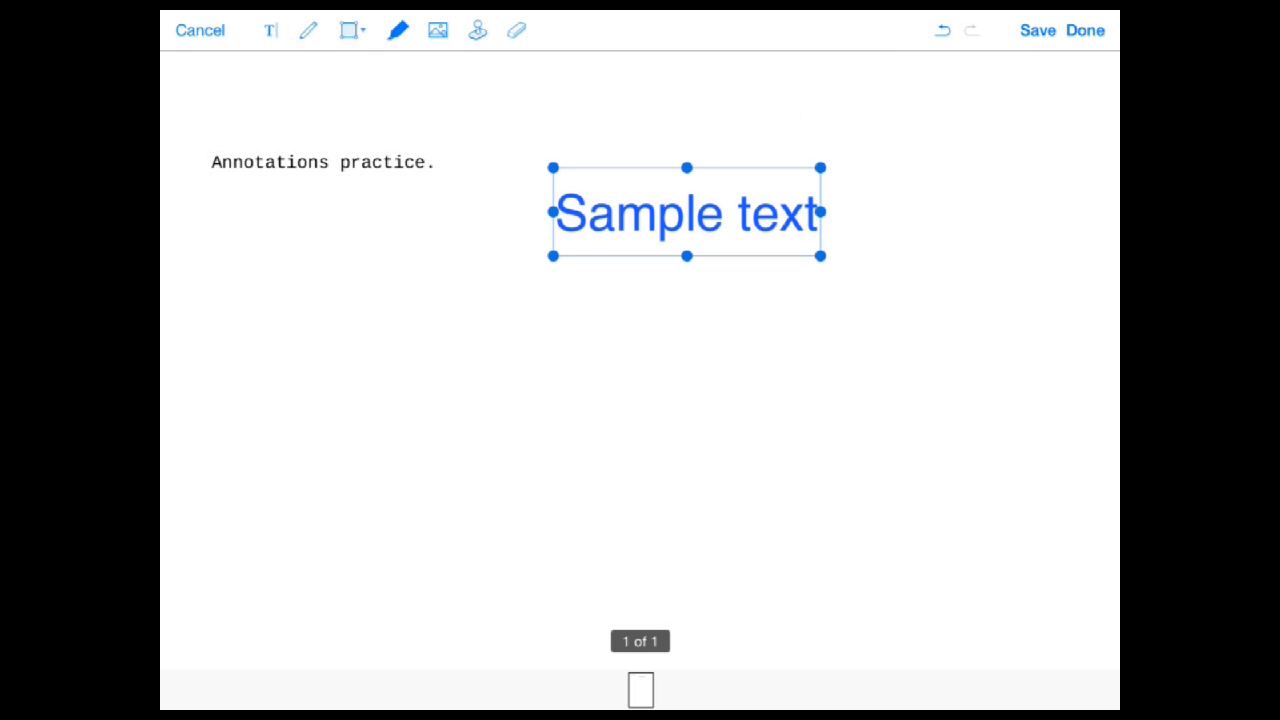
click(688, 212)
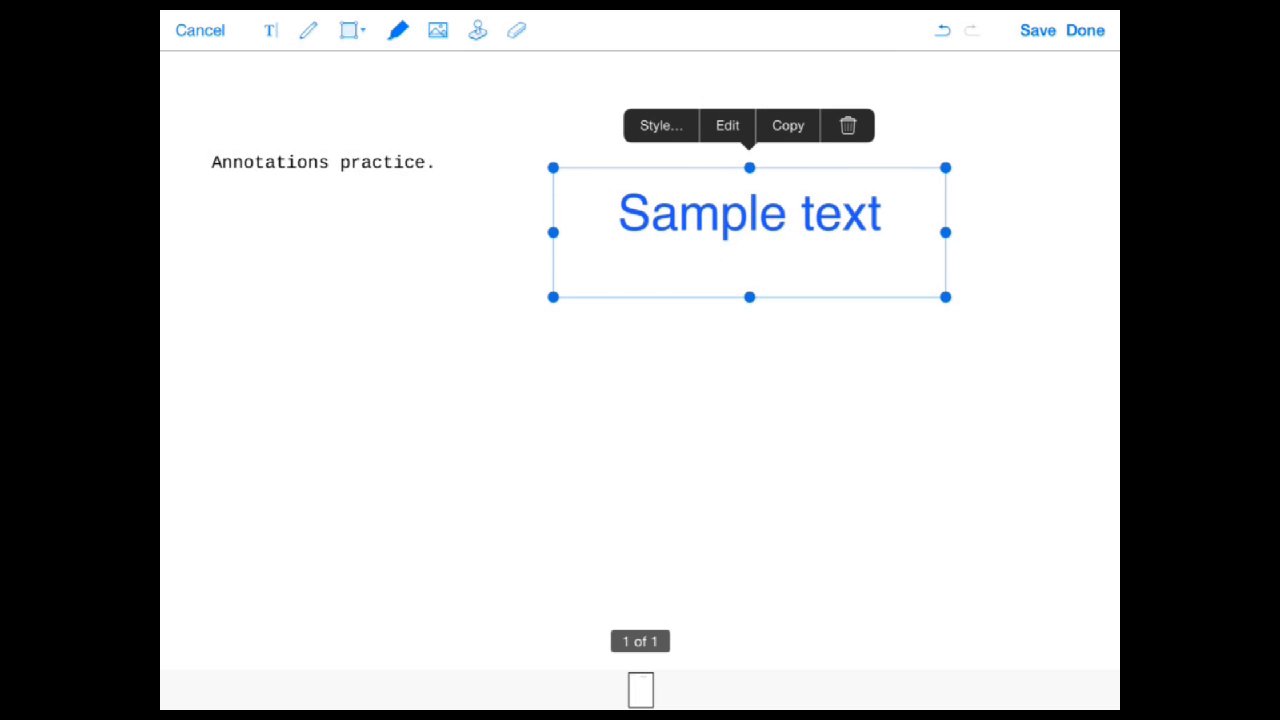
click(660, 124)
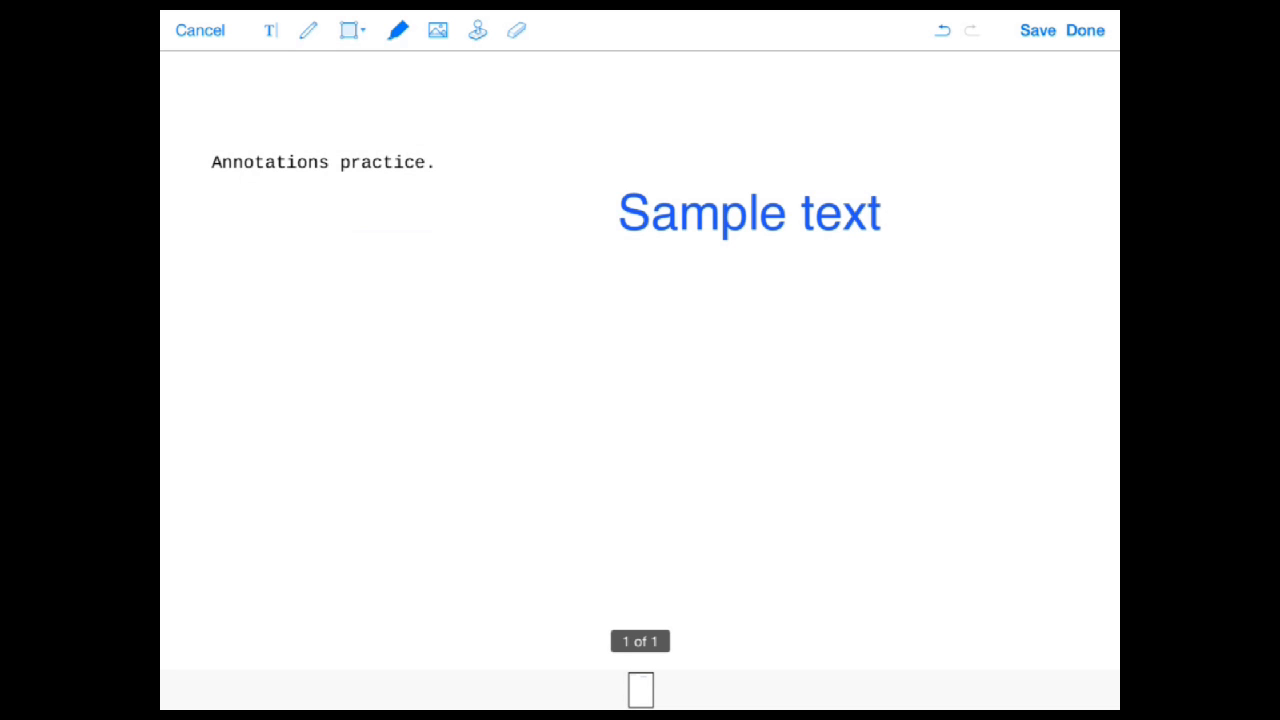
- Draw a freehand red smiley face with the Pen tool
click(308, 32)
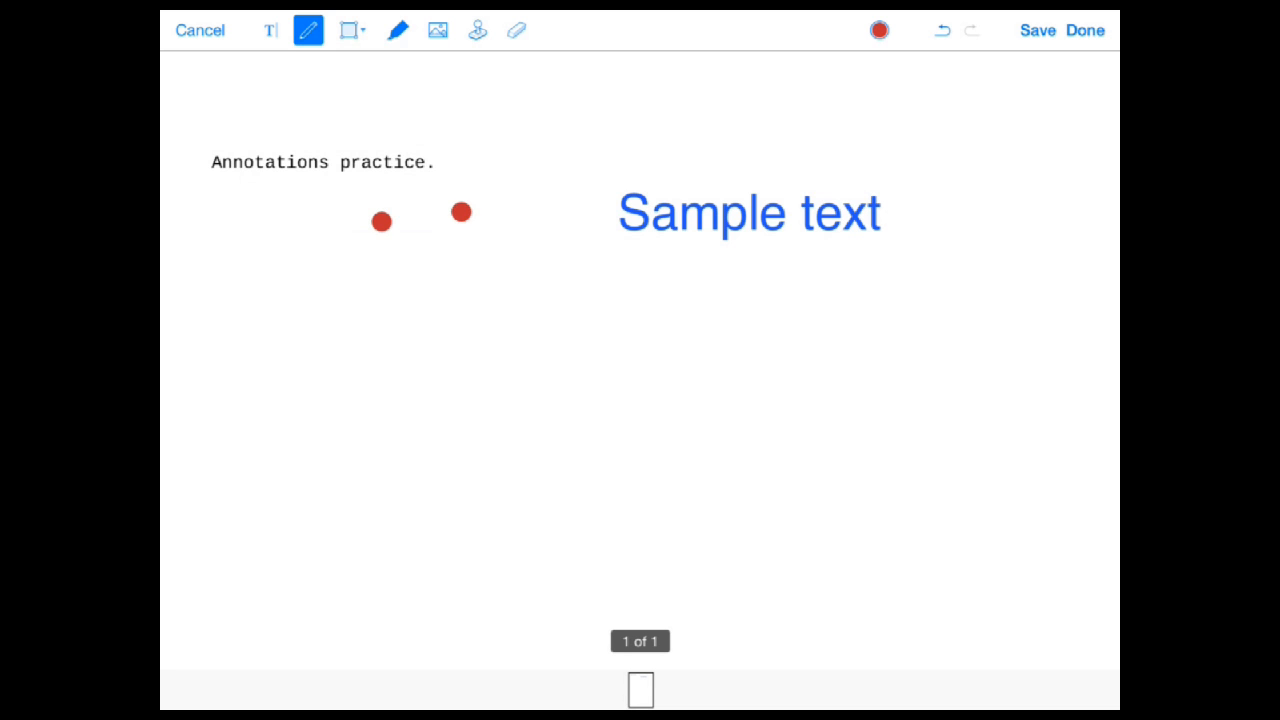
drag(324, 304, 556, 224)
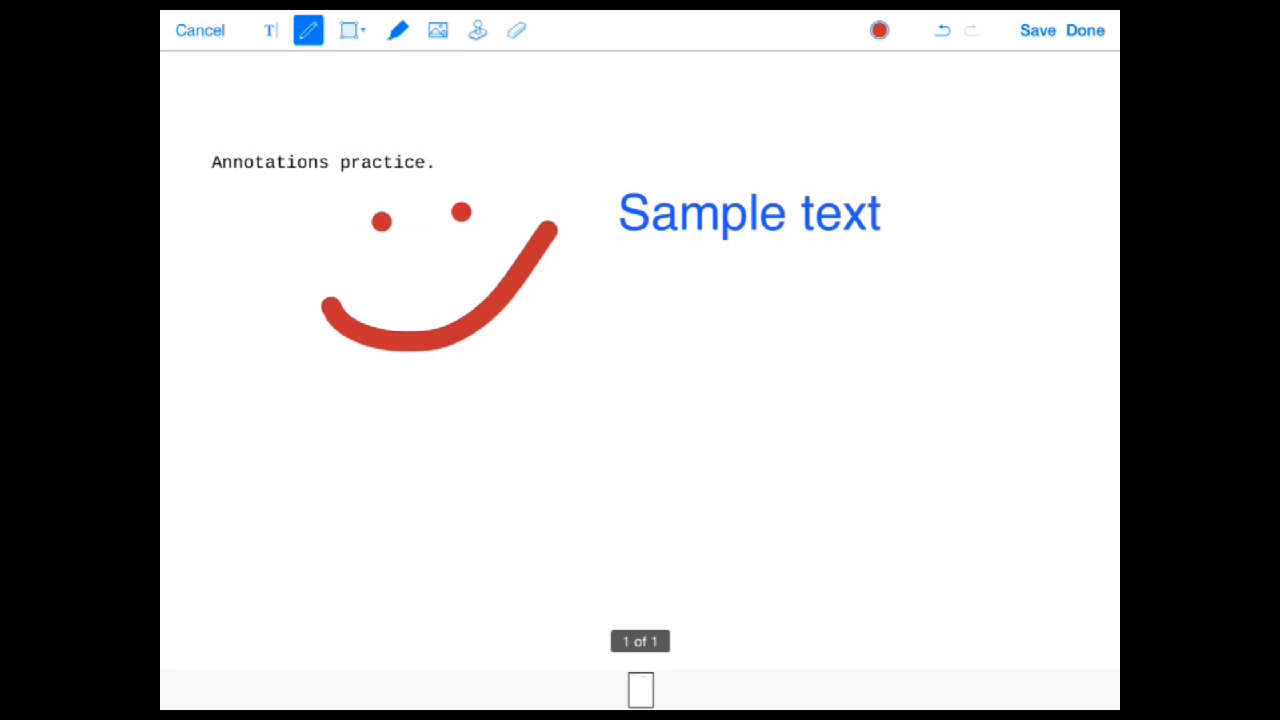
- Switch the ink to thick blue, draw a wave below the smiley, and take up the Eraser
click(878, 32)
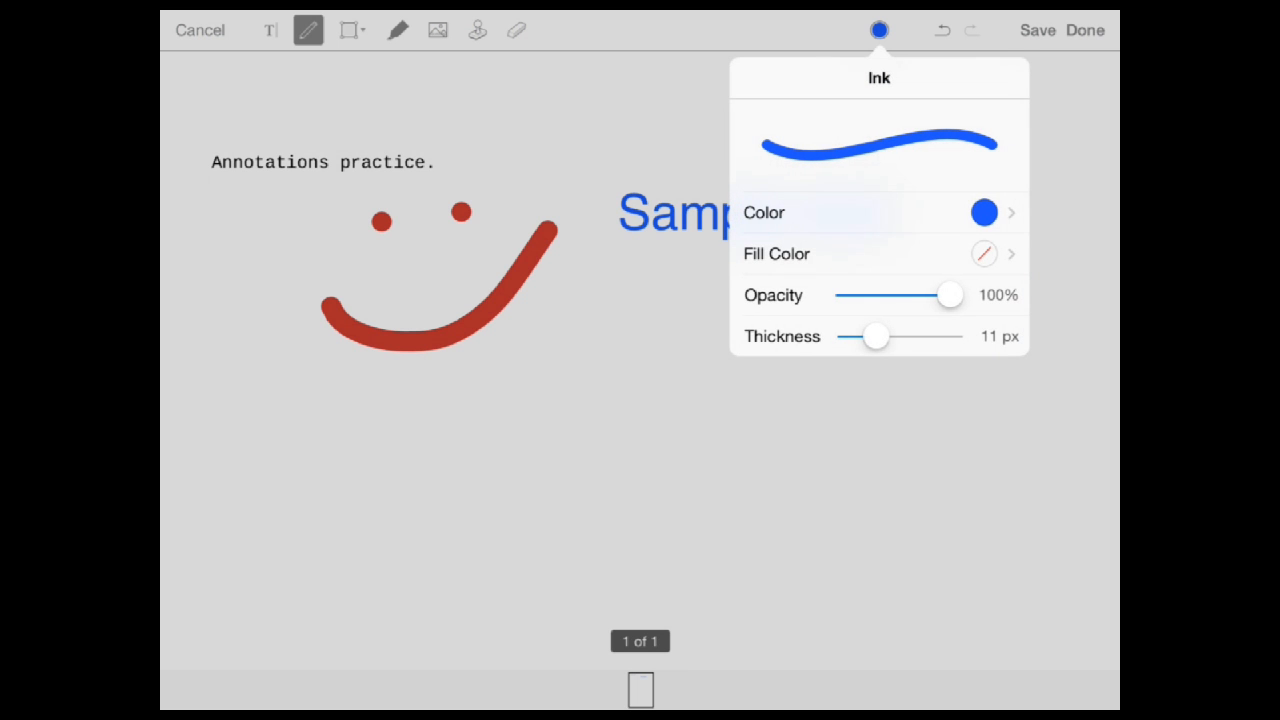
drag(876, 336, 908, 336)
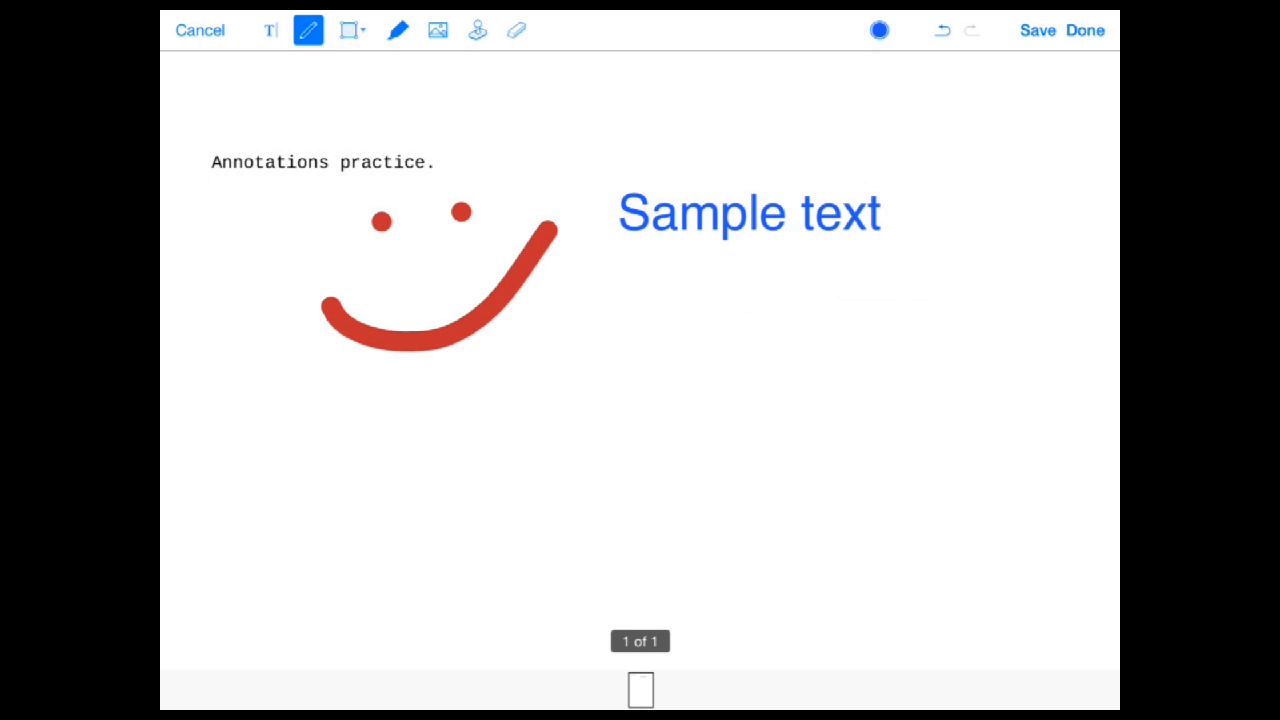
drag(410, 520, 870, 344)
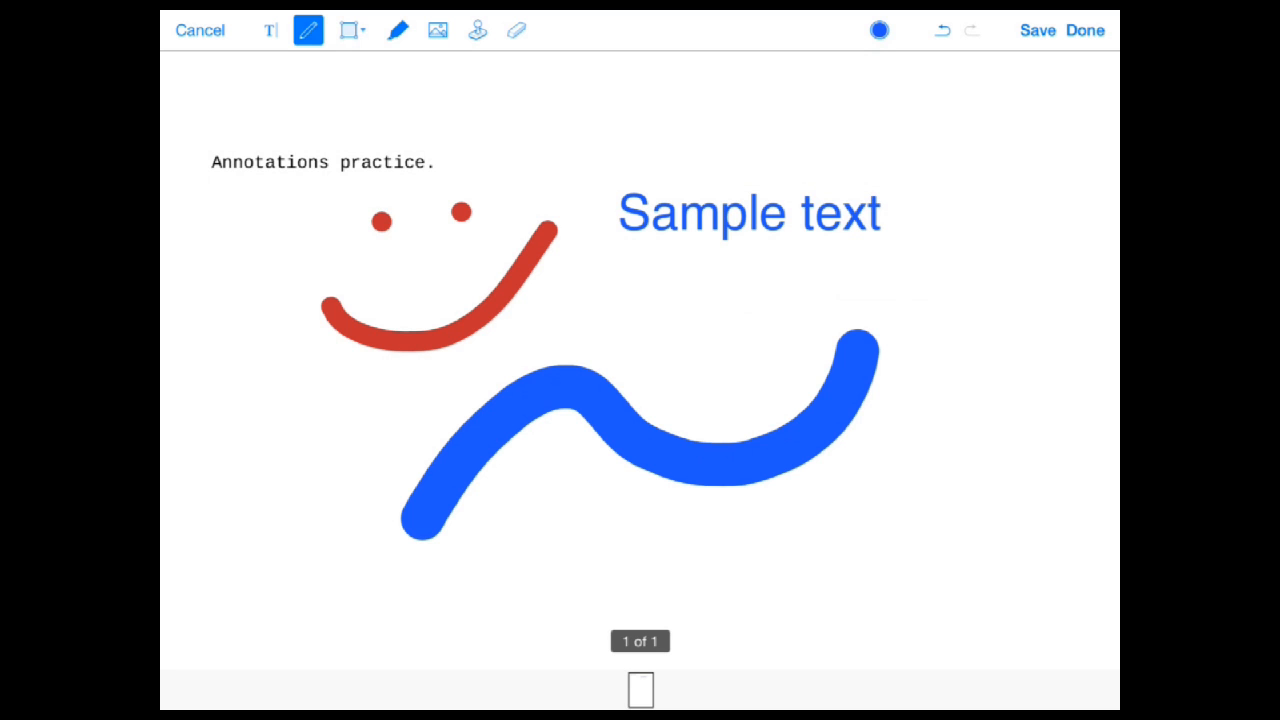
click(518, 28)
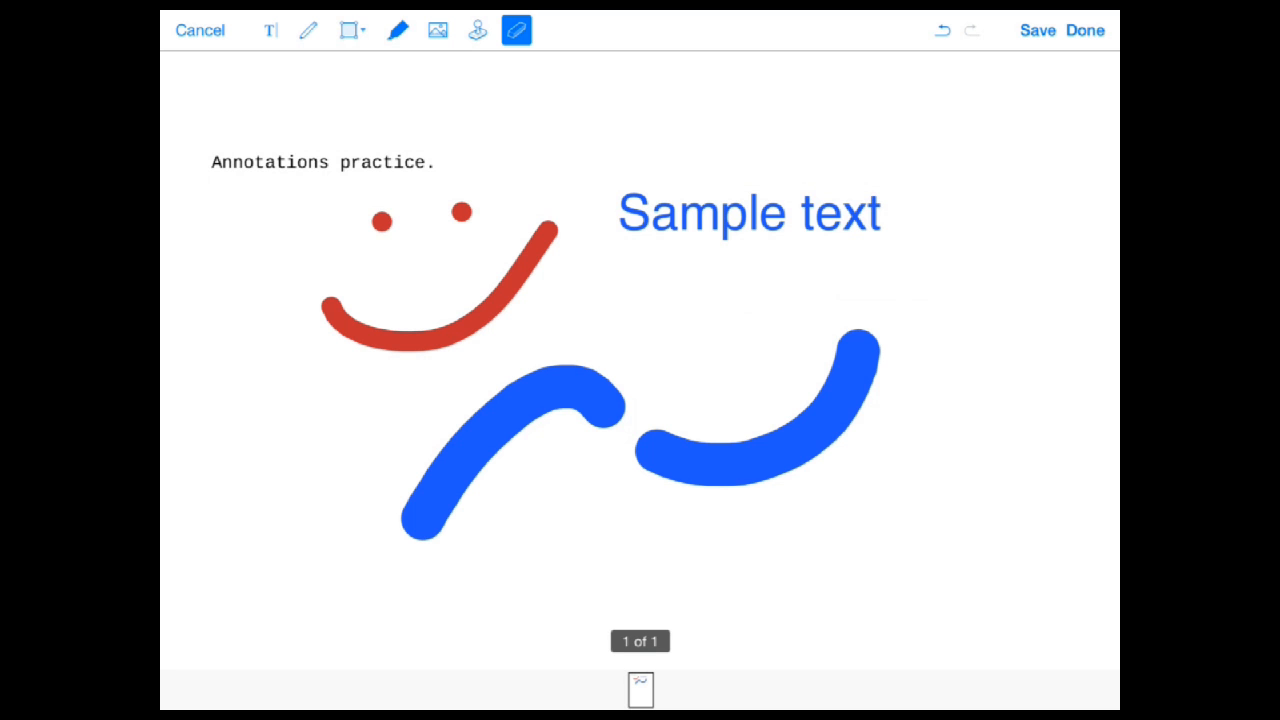
- Draw a thin blue ellipse outline at the lower left using the Shapes tool
click(346, 32)
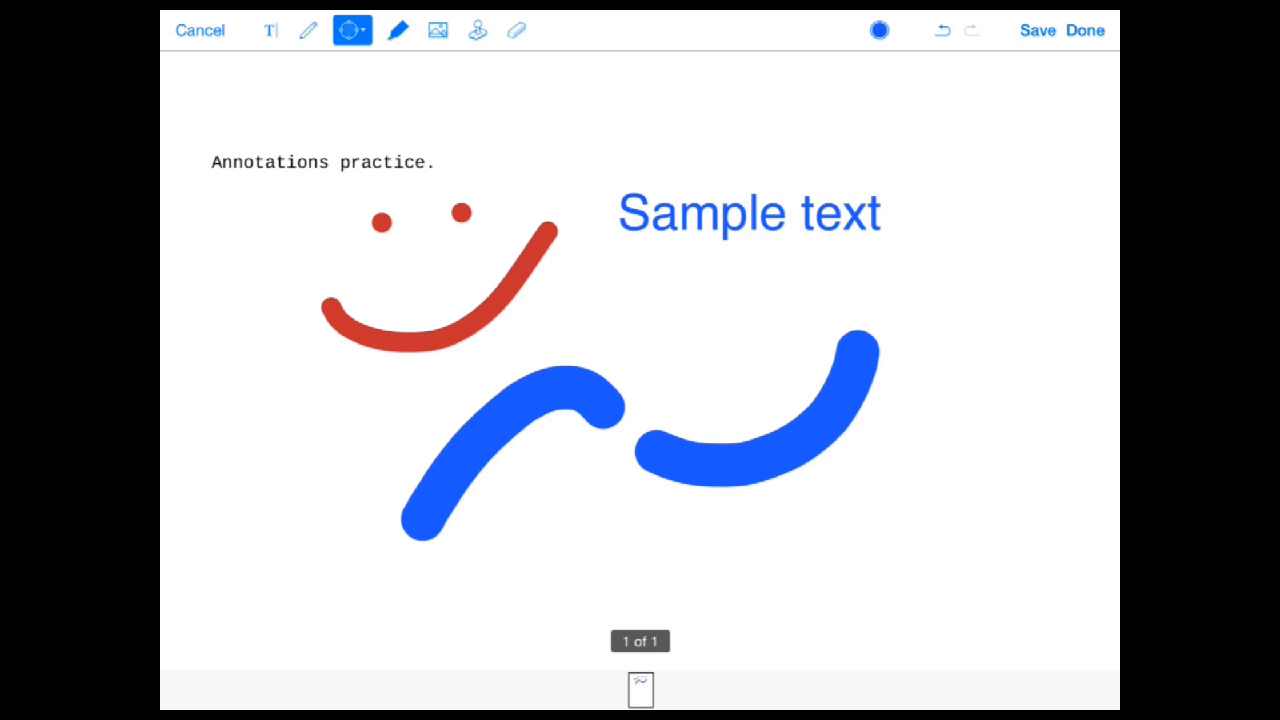
click(348, 32)
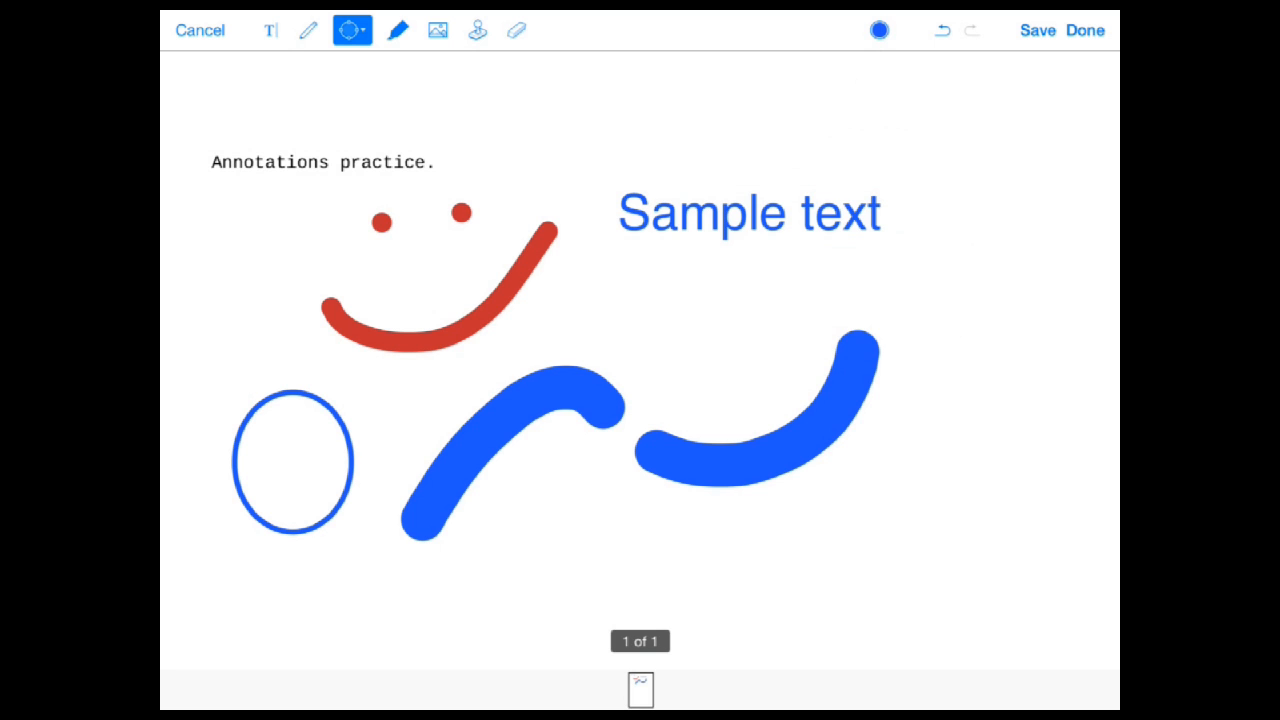
click(392, 32)
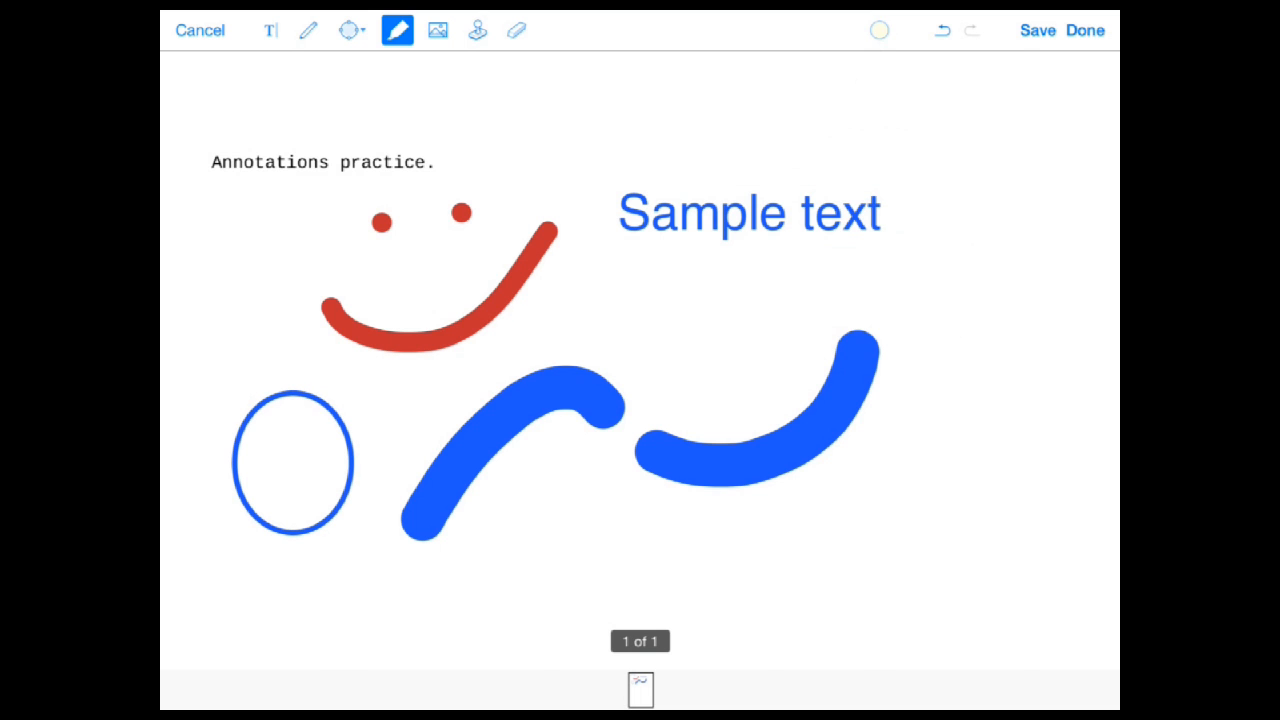
- Stroke a yellow highlight across the 'Sample text' annotation
click(878, 32)
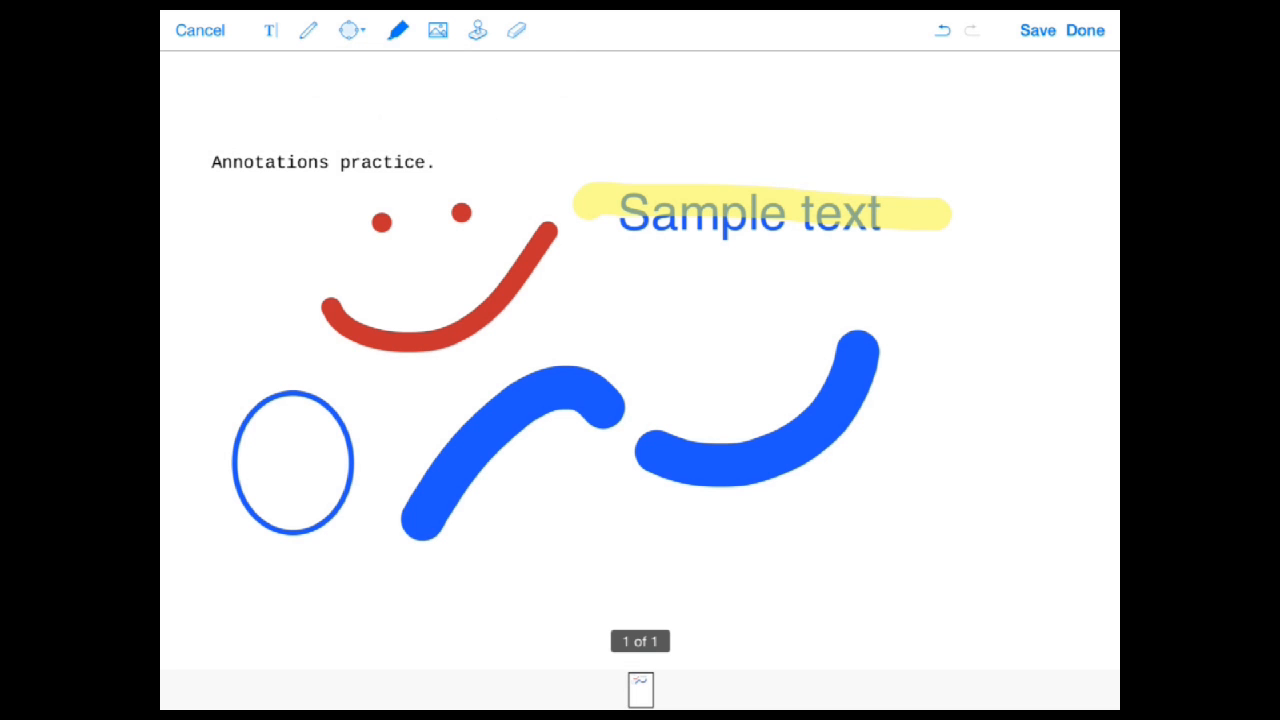
click(436, 30)
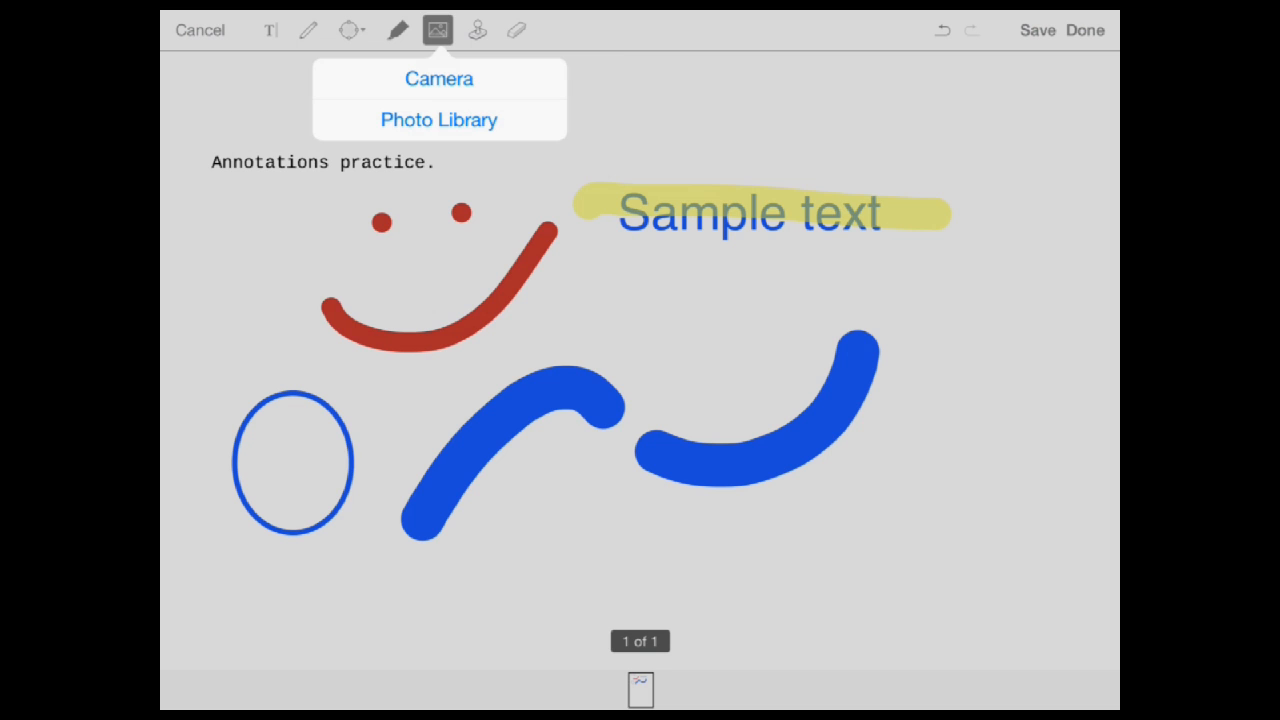
click(476, 32)
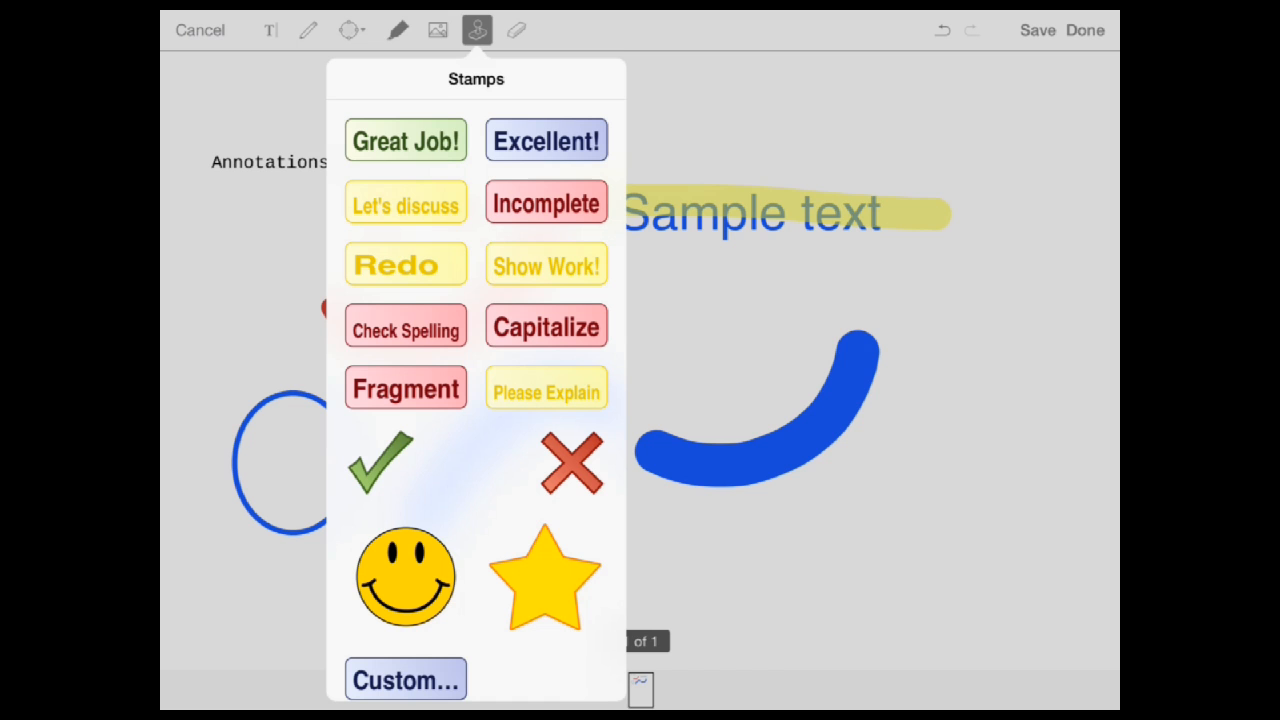
click(546, 264)
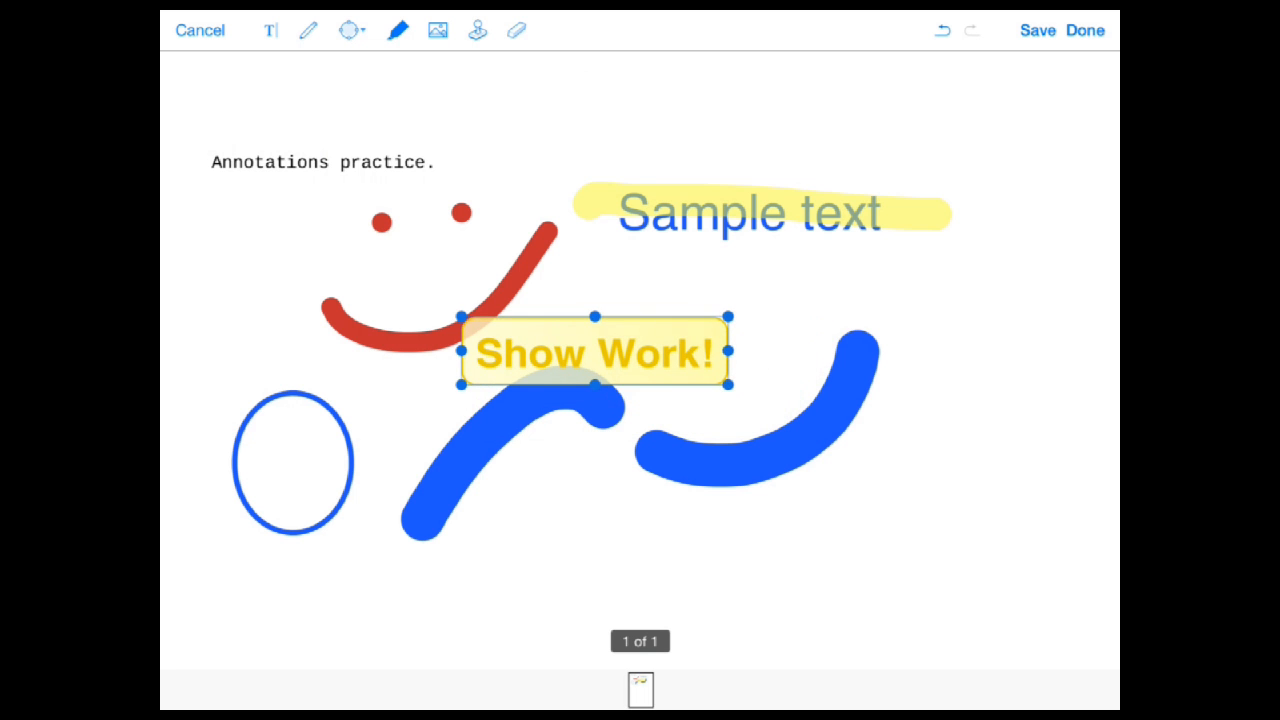
drag(592, 352, 844, 112)
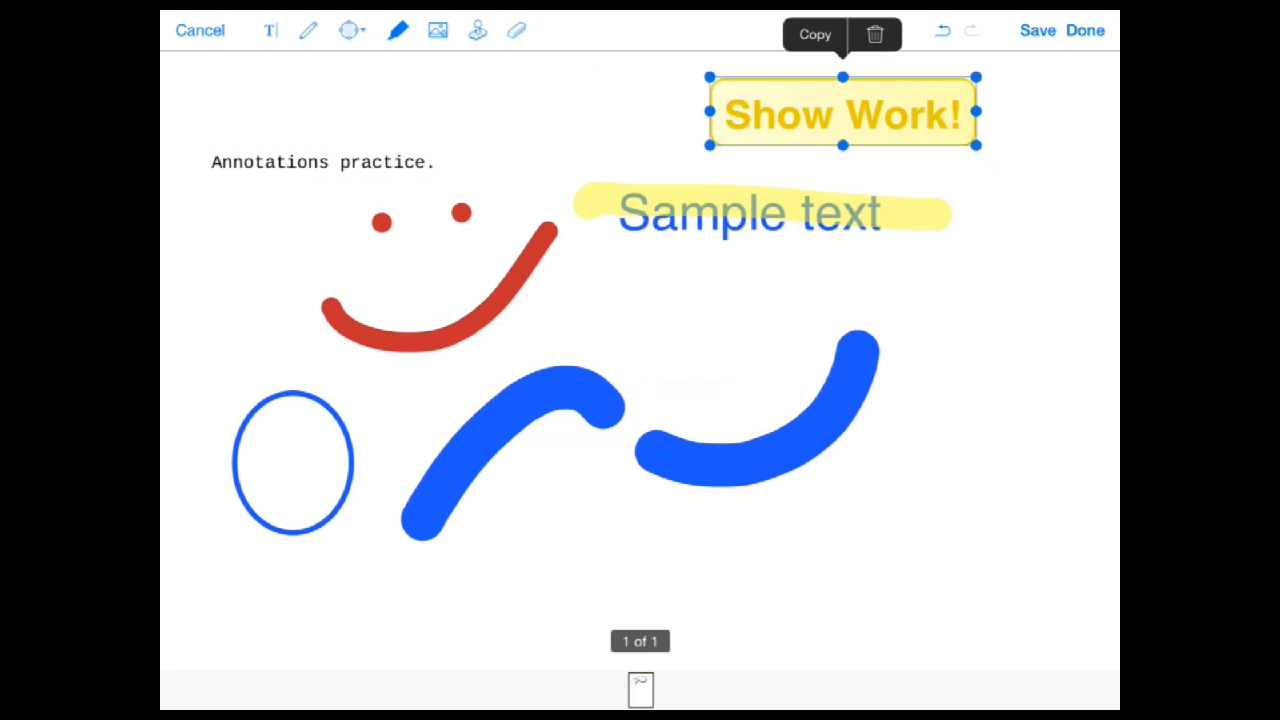
click(472, 32)
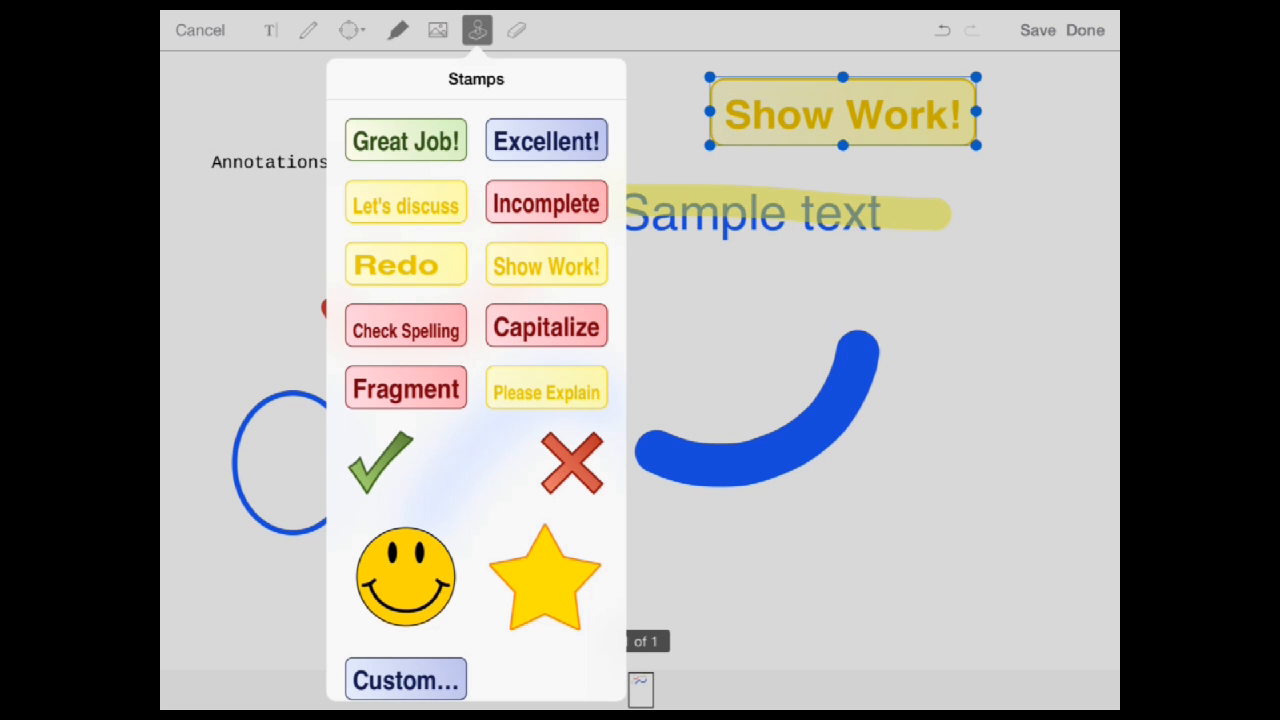
click(404, 680)
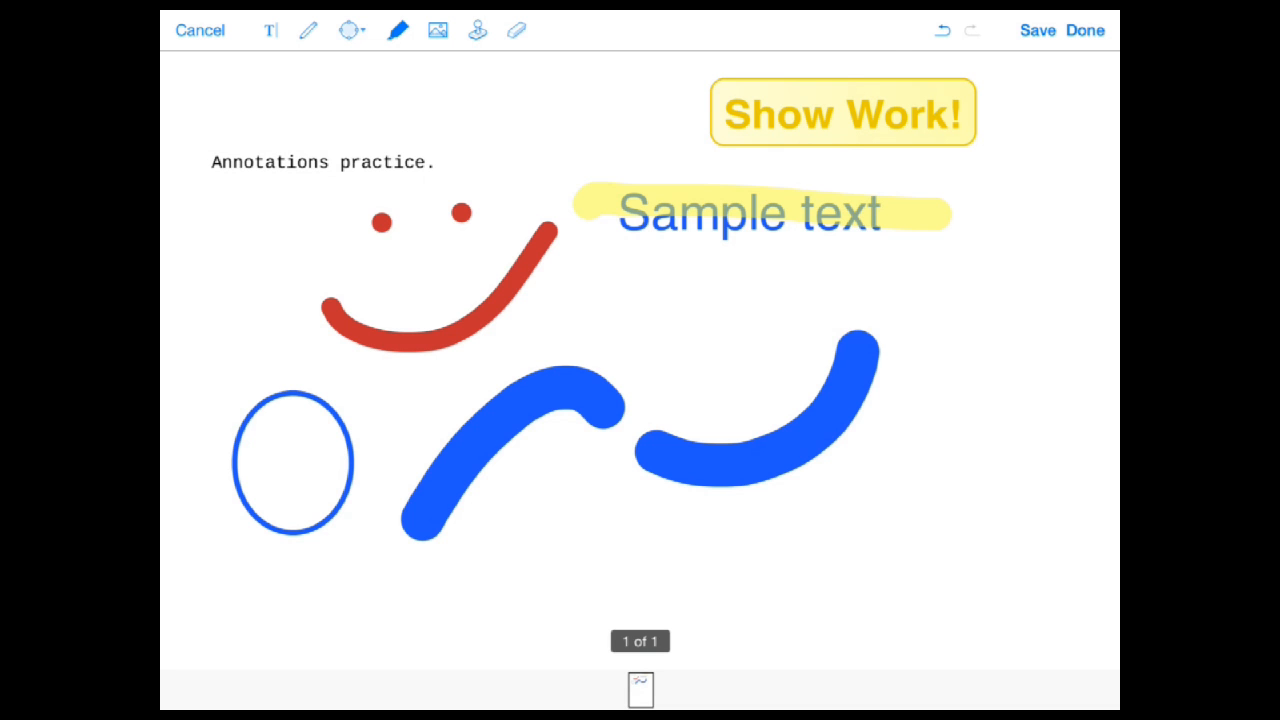
click(842, 114)
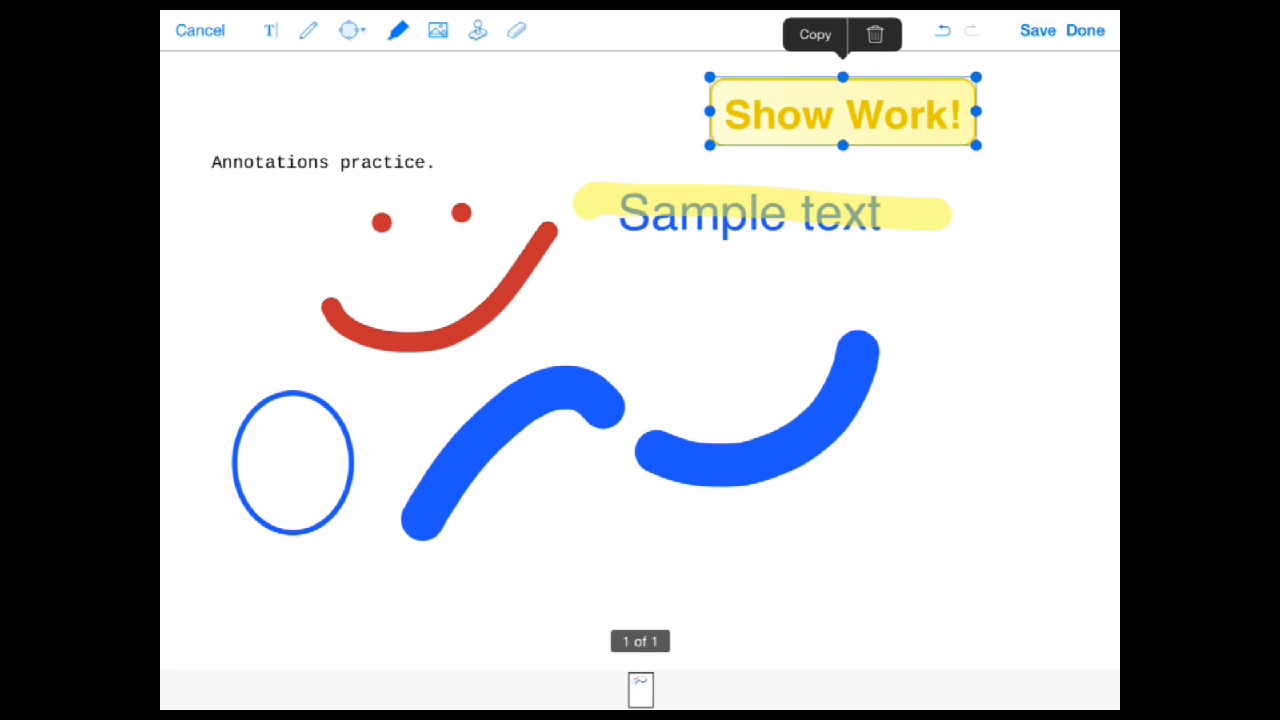
click(876, 30)
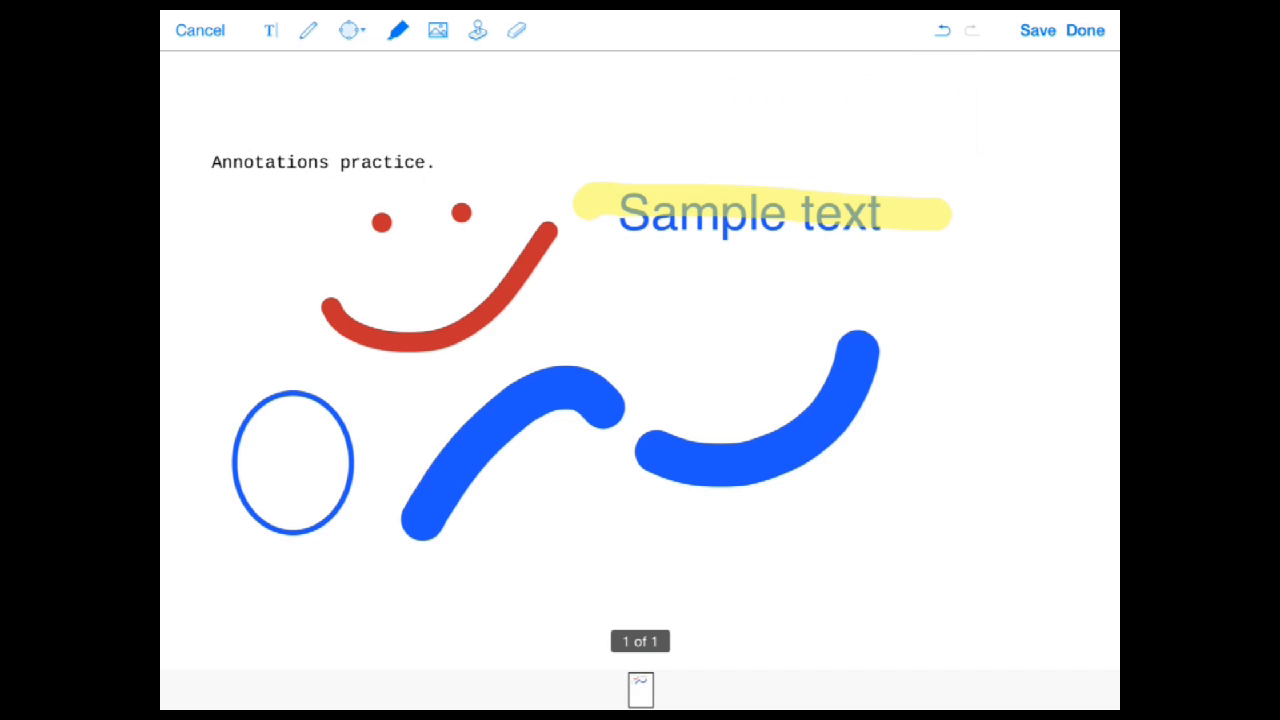